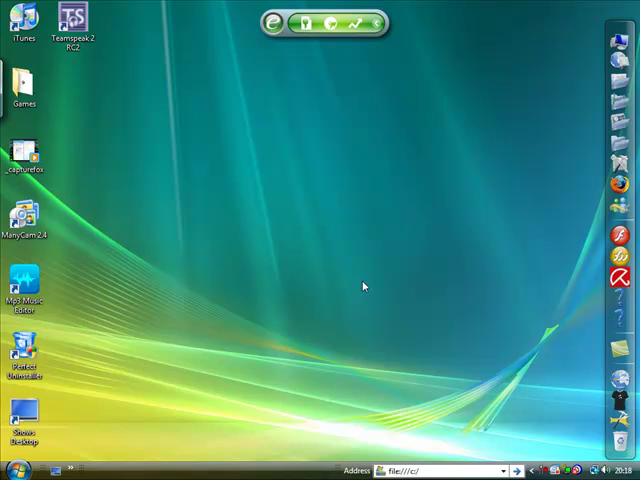
mouse_move(160, 424)
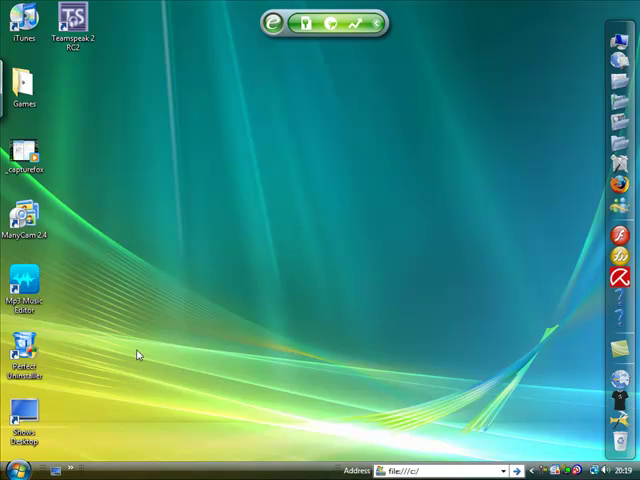
Bring up the desktop shortcut menu to reach Personalize.
right_click(138, 356)
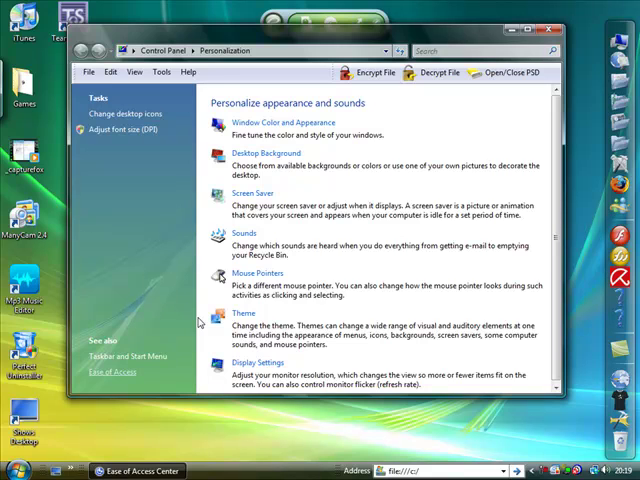
Follow the Ease of Access link to reach the Ease of Access Center.
click(114, 372)
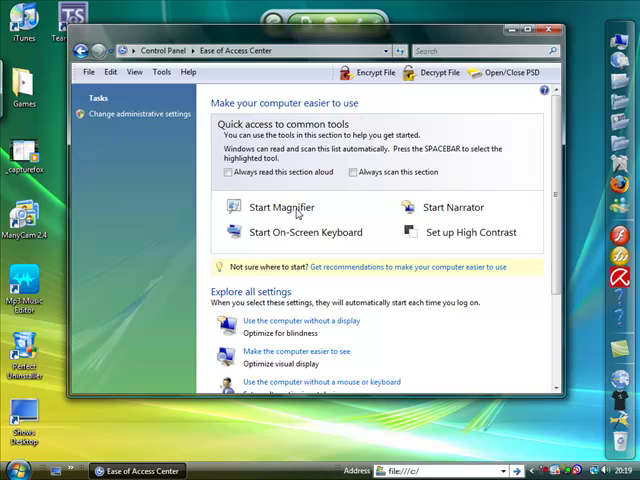
mouse_move(308, 244)
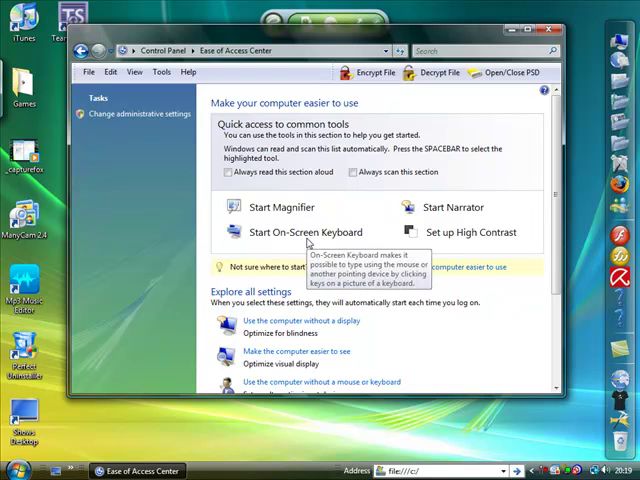
mouse_move(460, 232)
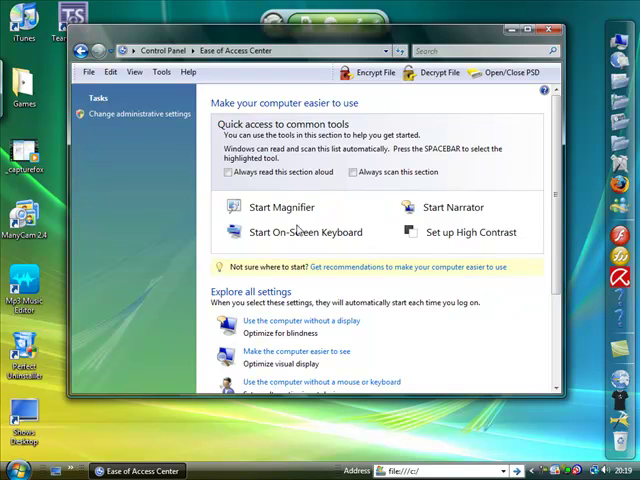
mouse_move(448, 208)
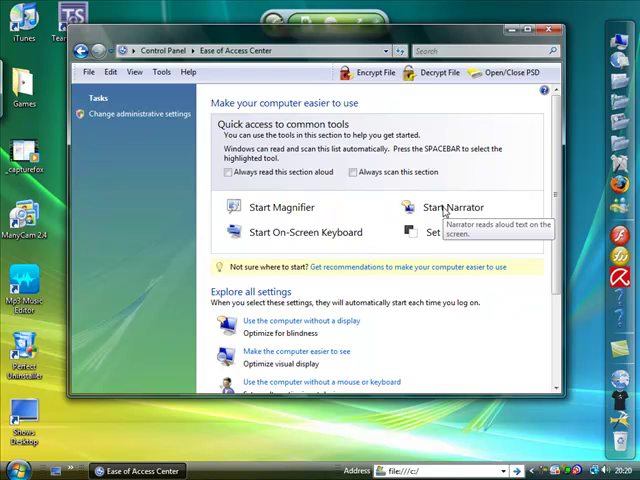
mouse_move(444, 208)
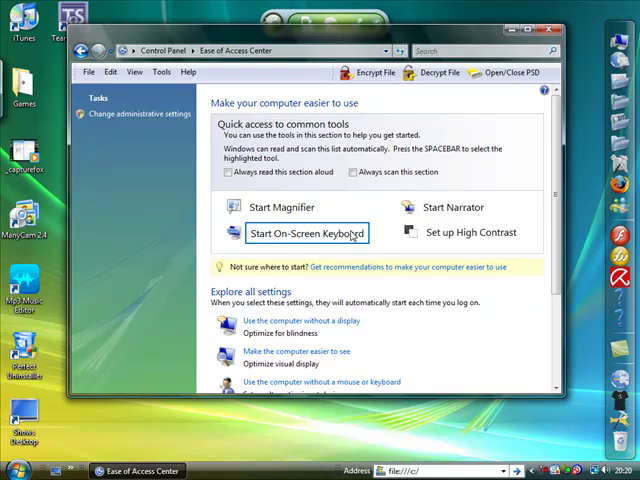
click(304, 232)
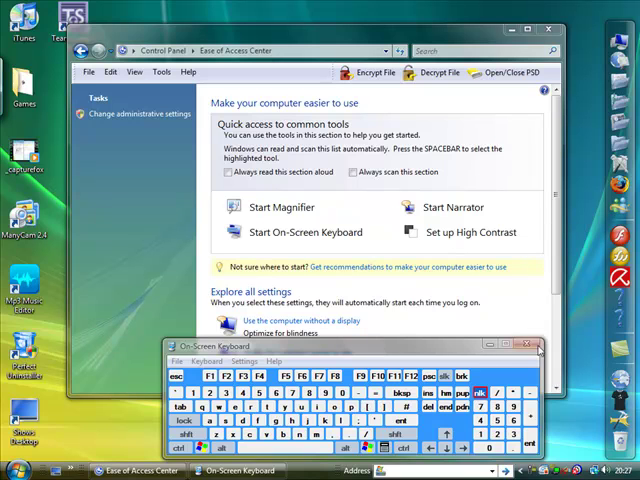
click(532, 346)
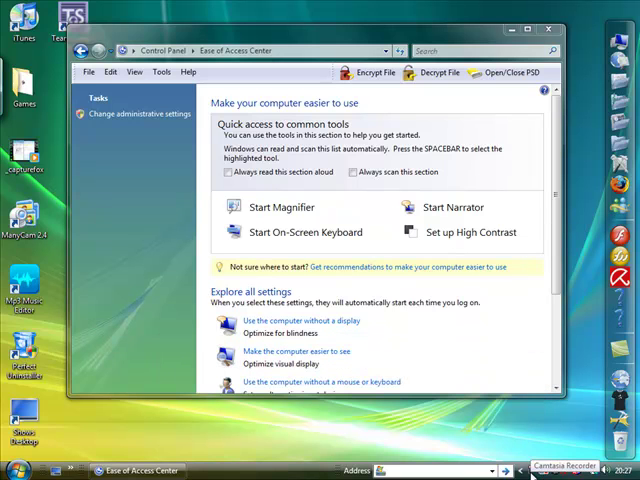
mouse_move(288, 204)
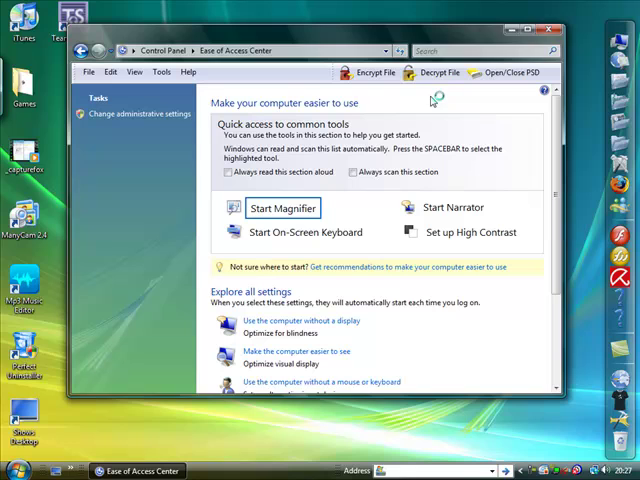
Start Magnifier so it docks across the top of the screen.
click(284, 208)
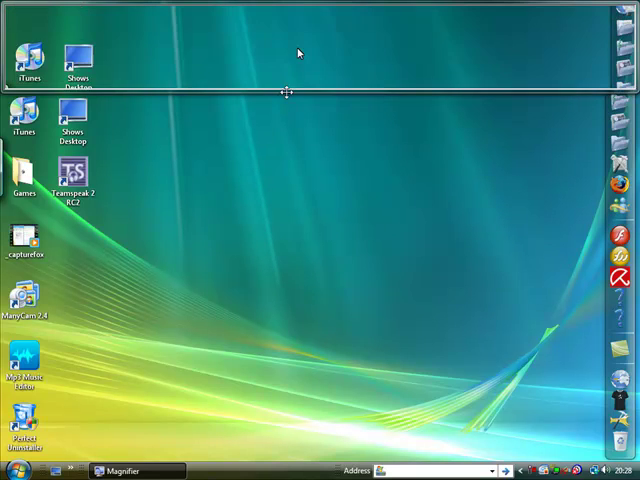
mouse_move(232, 116)
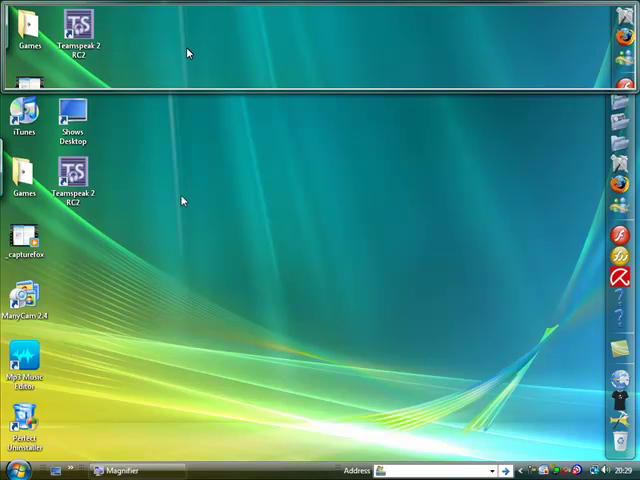
Bring up Magnifier's settings window and choose a different Scale factor.
right_click(184, 200)
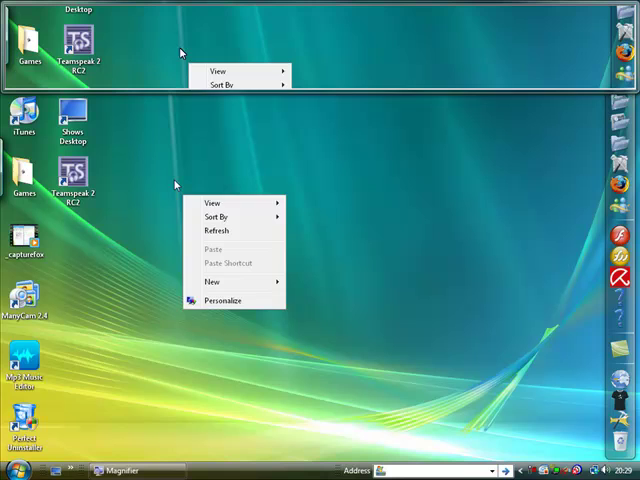
click(120, 470)
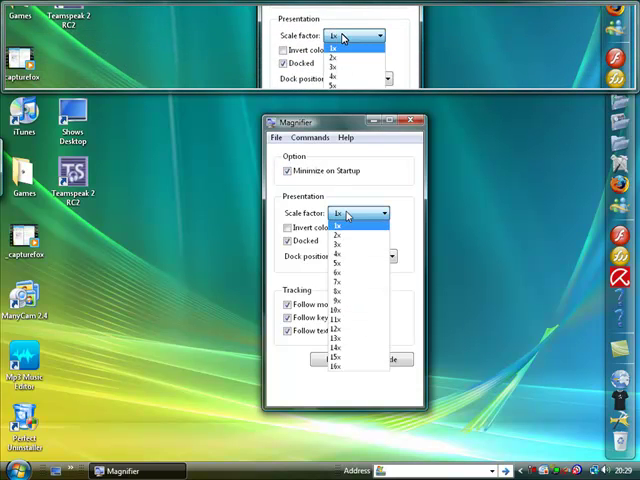
click(336, 226)
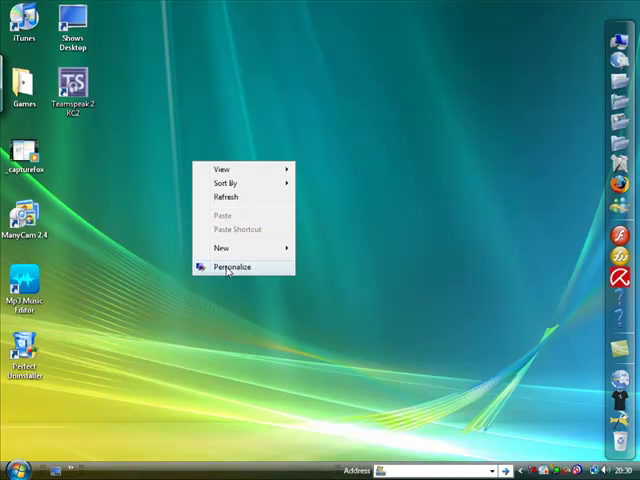
mouse_move(176, 224)
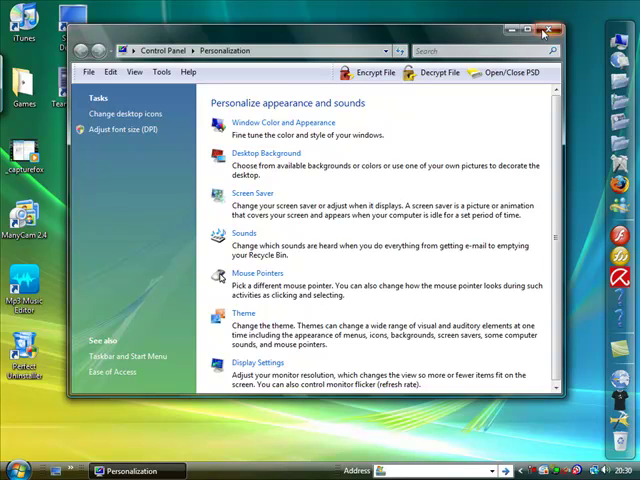
click(548, 28)
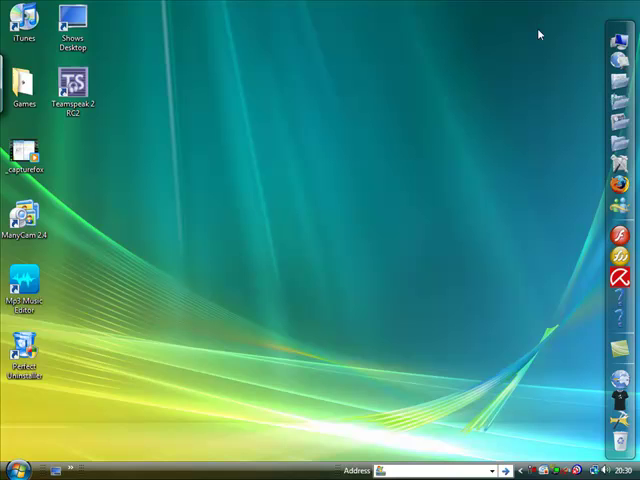